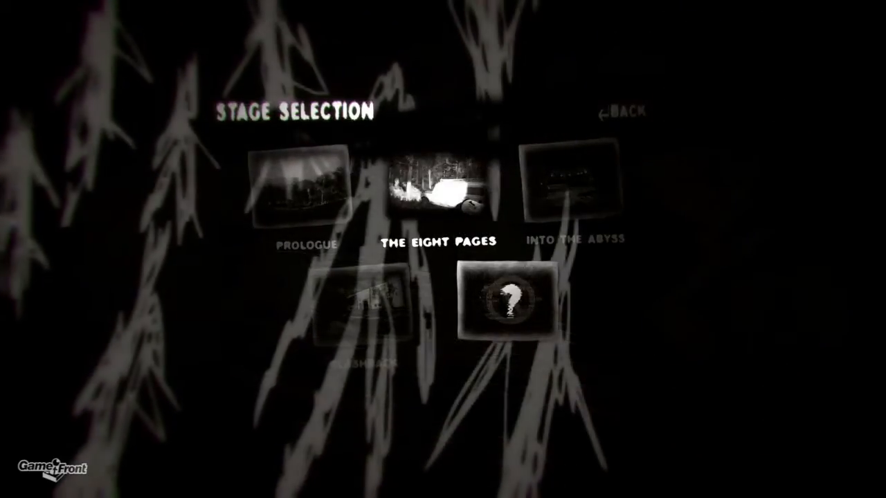
Start The Eight Pages stage from the Stage Selection screen.
{"action": "left_click", "coordinate": [436, 187]}
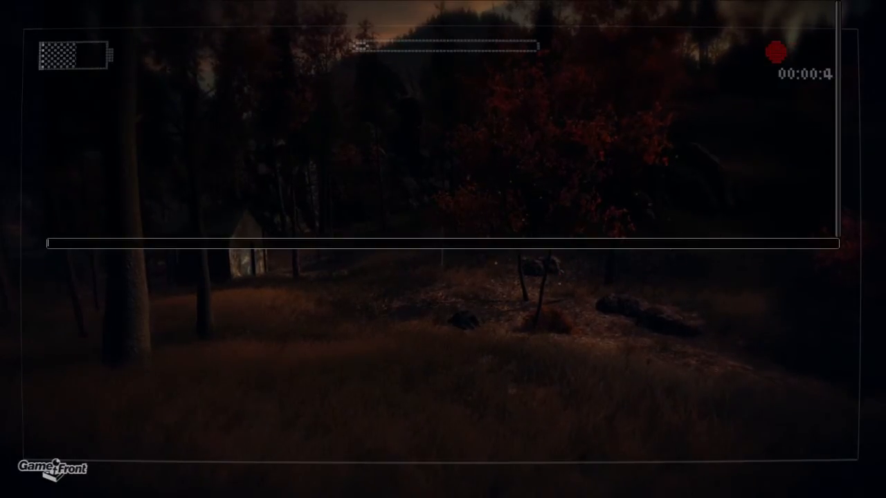
Enter the toggledebug console command so the log reports Debug: True.
{"action": "type", "text": "toggle"}
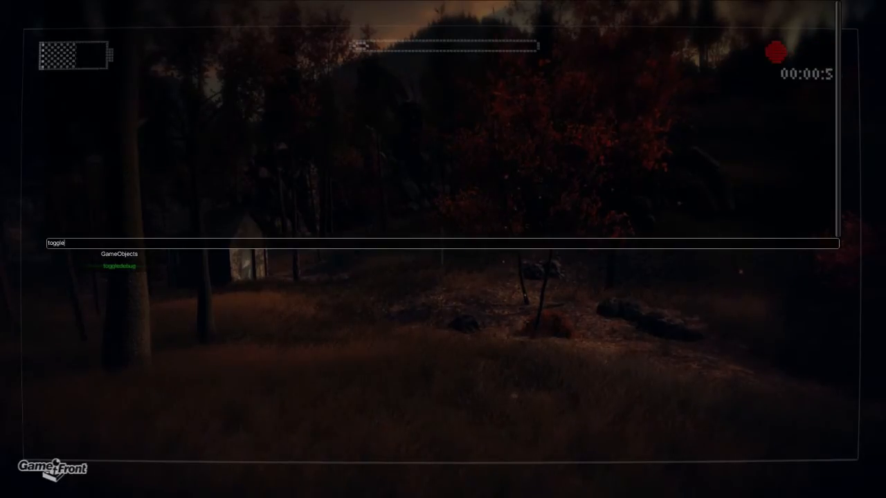
{"action": "type", "text": "debu"}
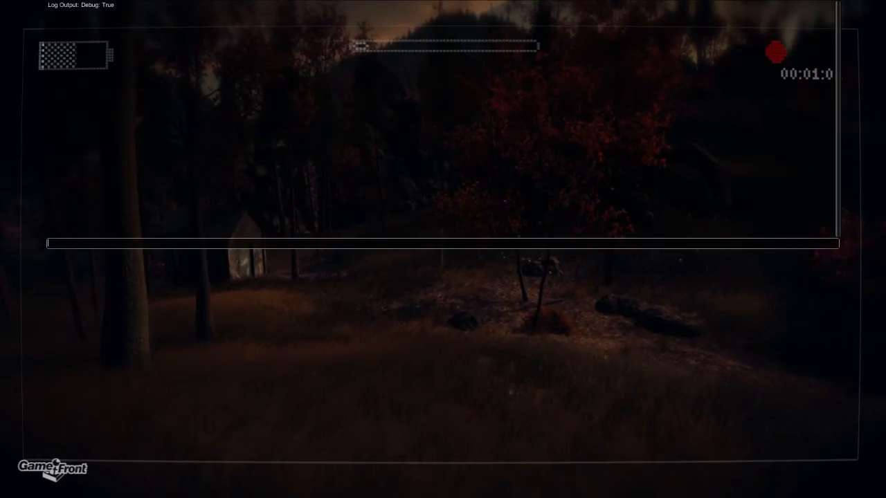
Enter the master console command to enable the master cheat.
{"action": "type", "text": "maste"}
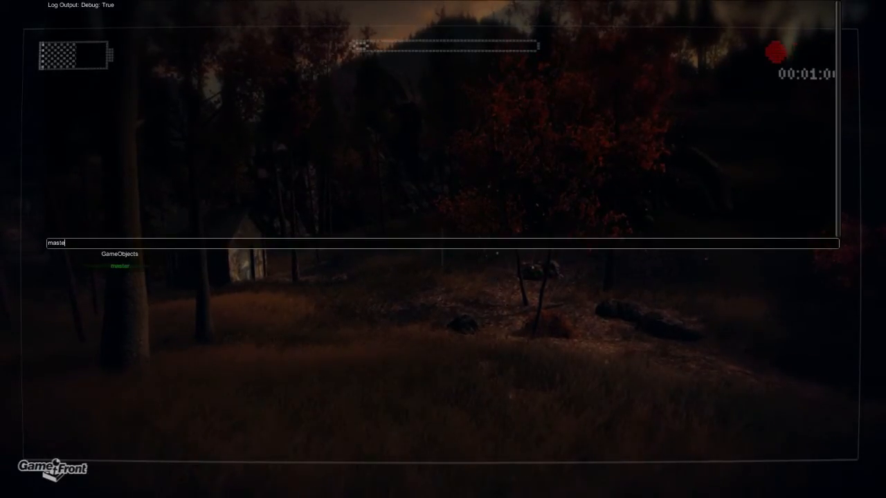
{"action": "type", "text": "r"}
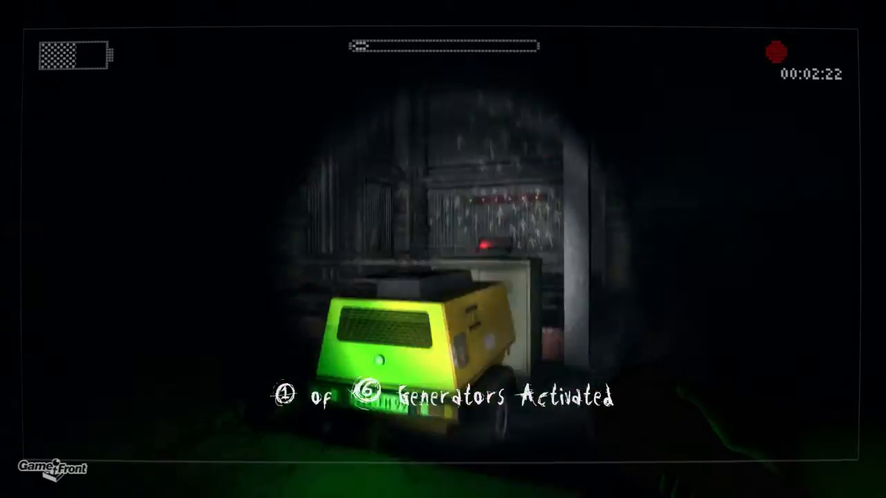
Enter addprogress in the console so 2 of 6 objectives are achieved.
{"action": "key", "text": "`"}
{"action": "type", "text": "a"}
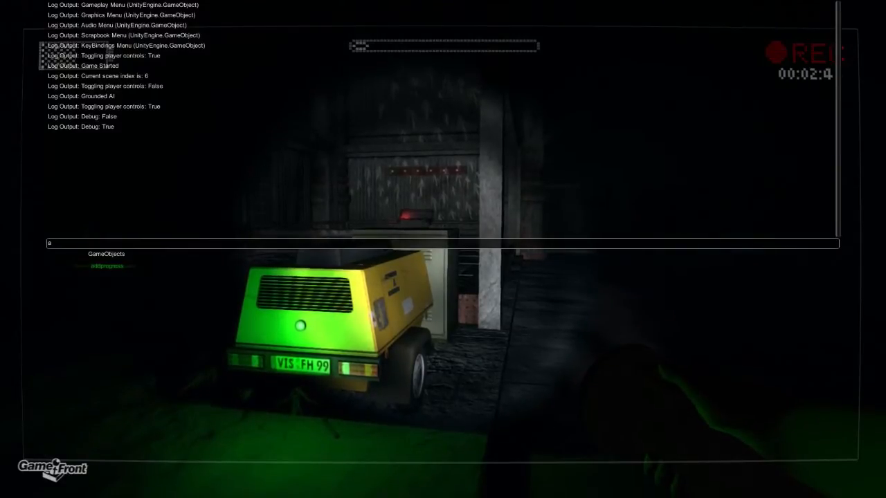
{"action": "type", "text": "ddprogr"}
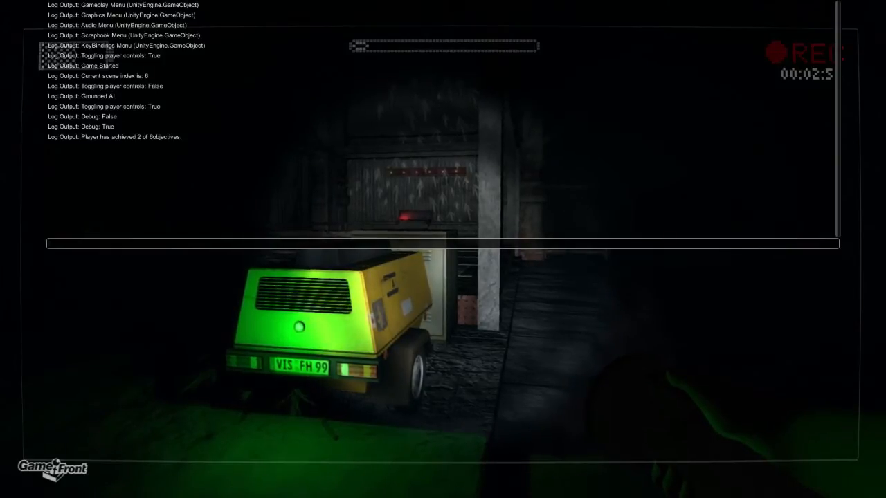
Repeat addprogress until the log reports 6 of 6 objectives achieved.
{"action": "type", "text": "p"}
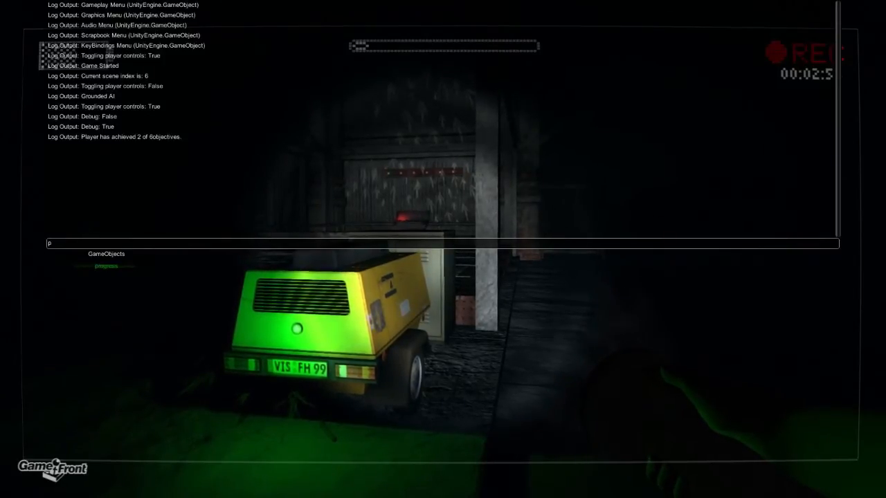
{"action": "type", "text": "rogress"}
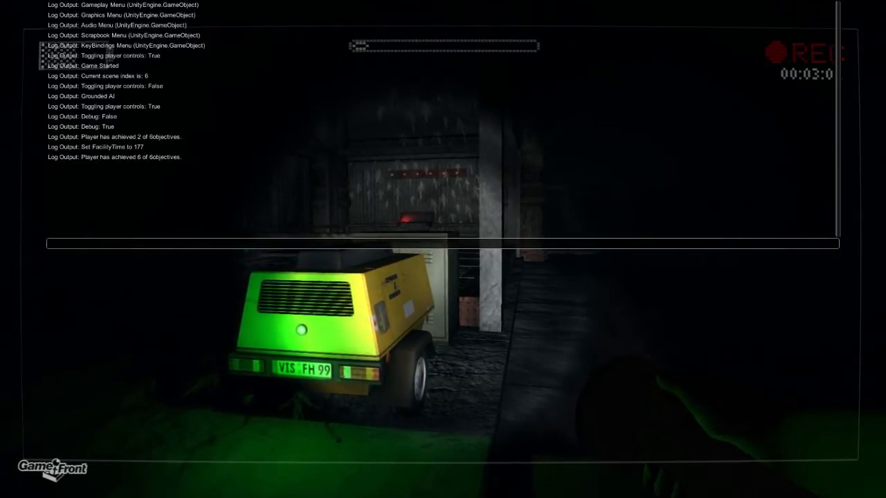
{"action": "type", "text": "w"}
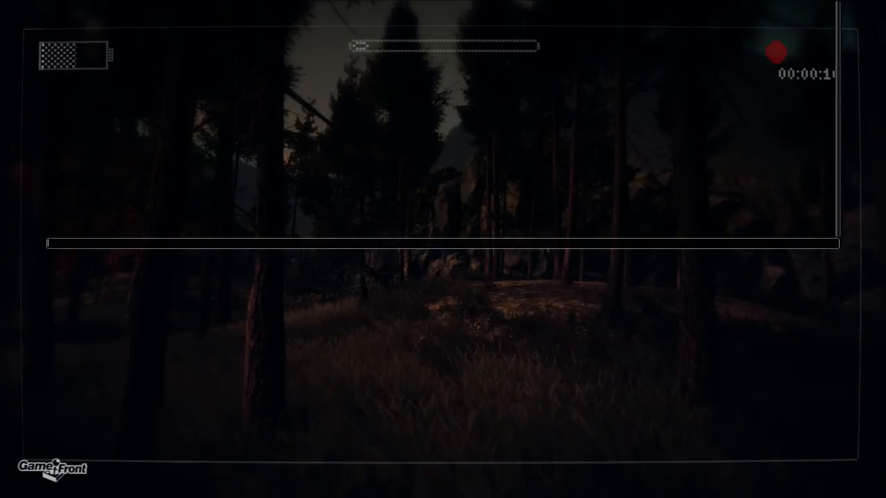
Enter toggledebug again on the forest stage so the log shows Debug: True.
{"action": "type", "text": "t"}
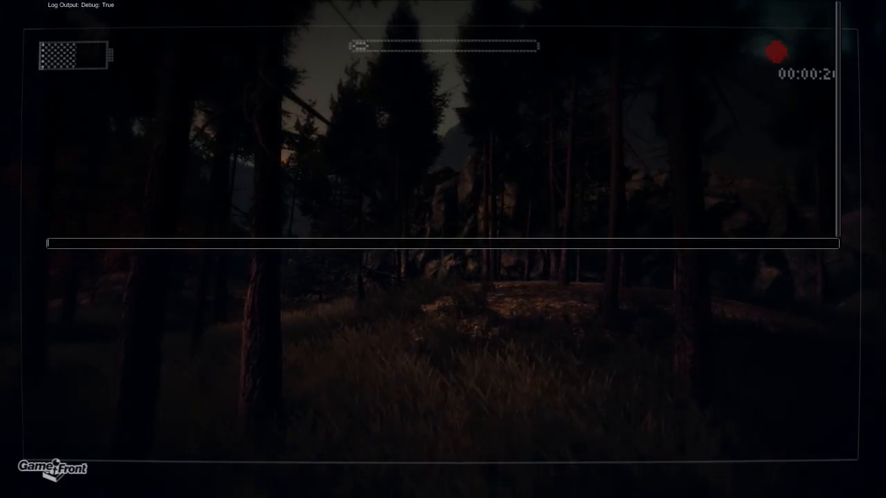
{"action": "type", "text": "w"}
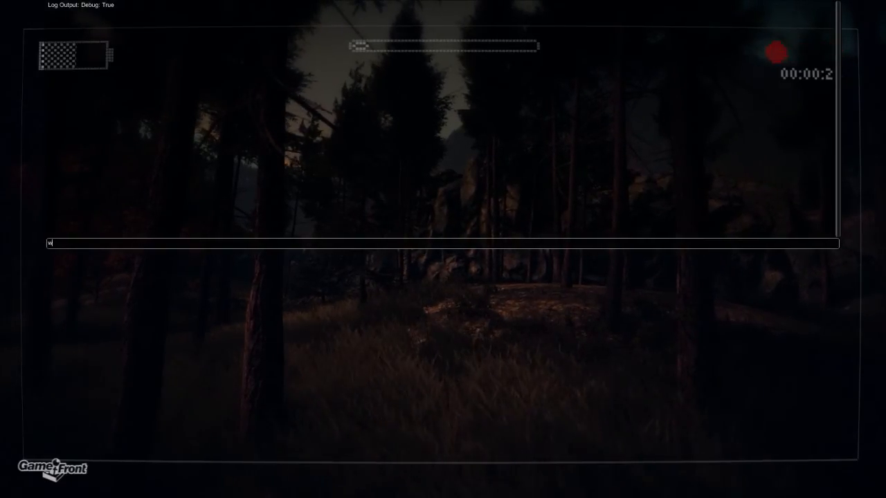